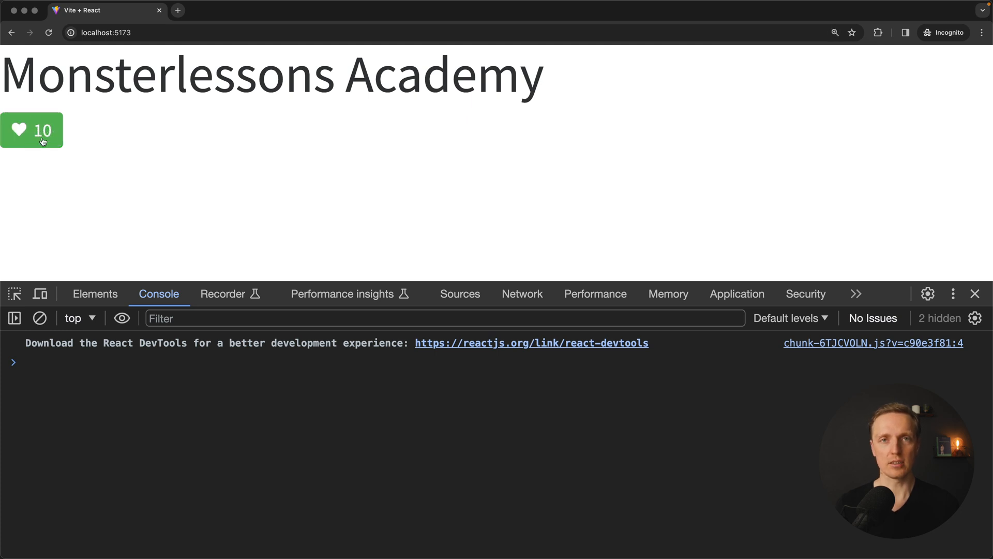
{"action": "mouse_move", "coordinate": [96, 194]}
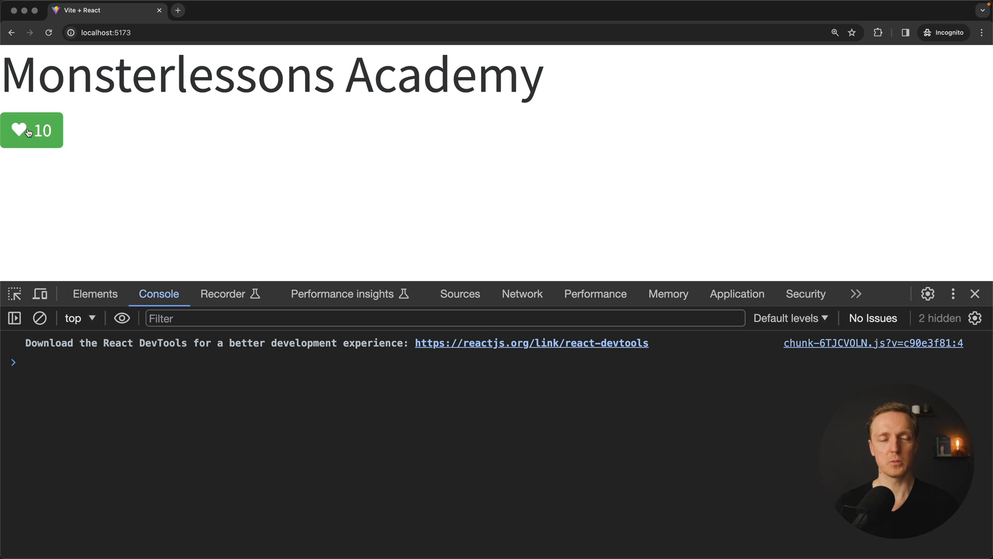
{"action": "mouse_move", "coordinate": [28, 185]}
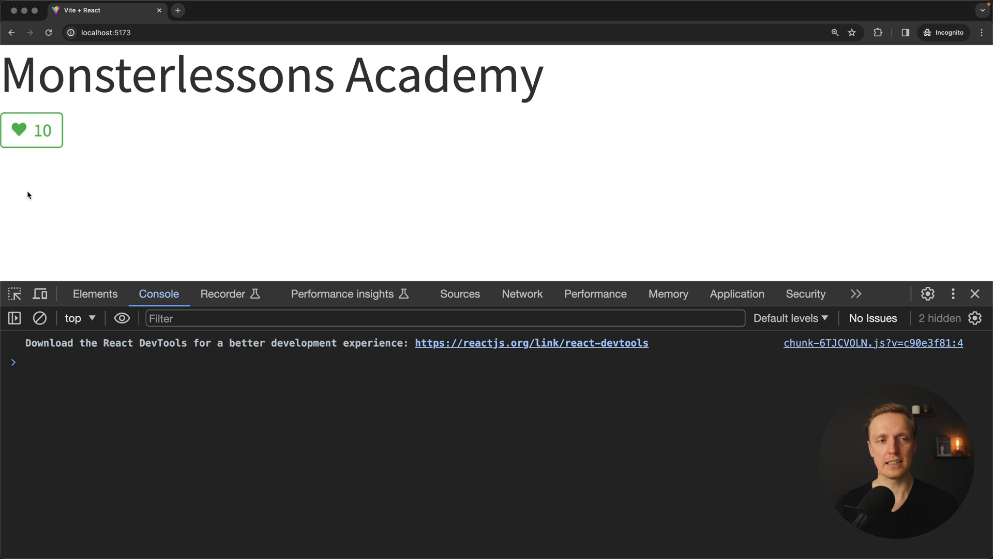
Favorite the article via the heart button so the delayed update shows 11
{"action": "left_click", "coordinate": [32, 131]}
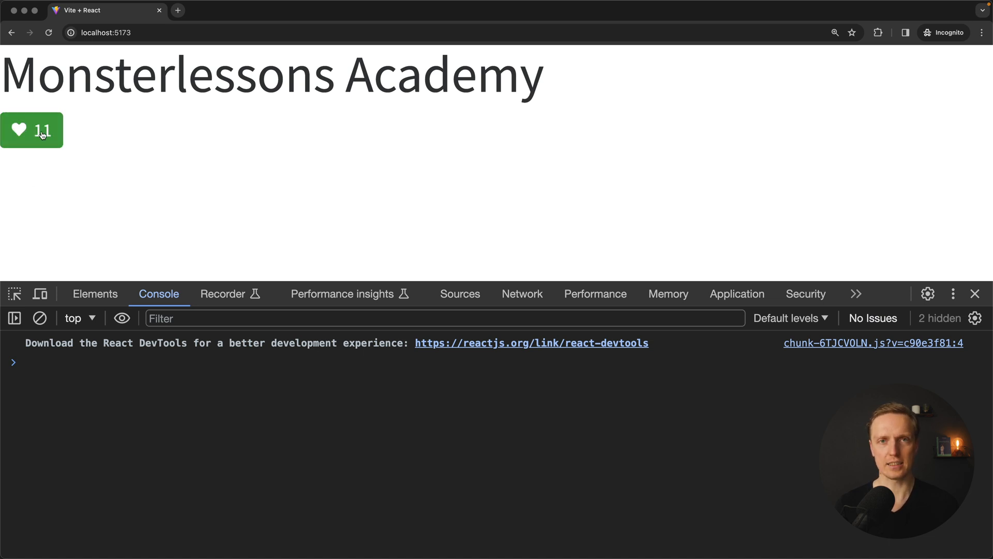
{"action": "left_click", "coordinate": [32, 131]}
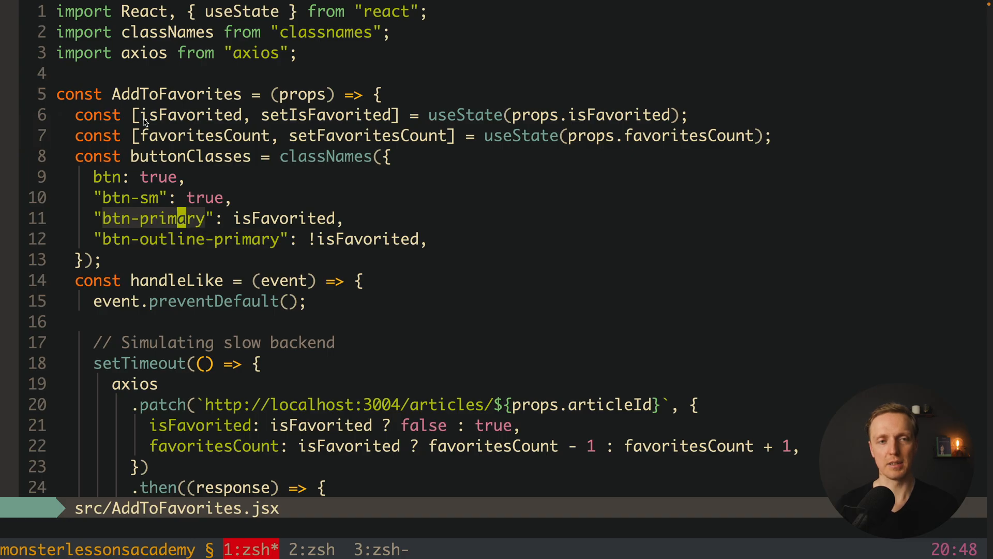
{"action": "double_click", "coordinate": [302, 95]}
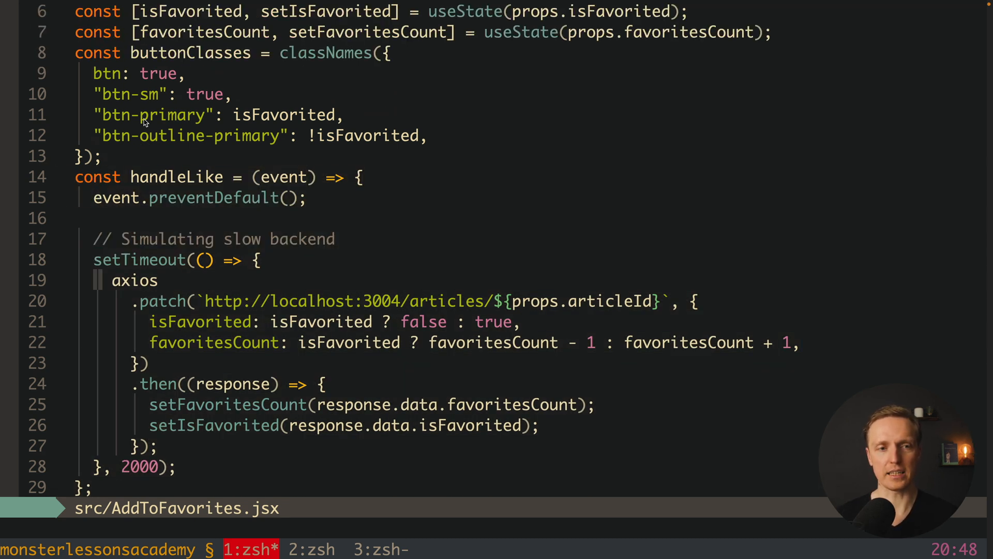
{"action": "scroll", "scroll_direction": "down", "scroll_amount": 3}
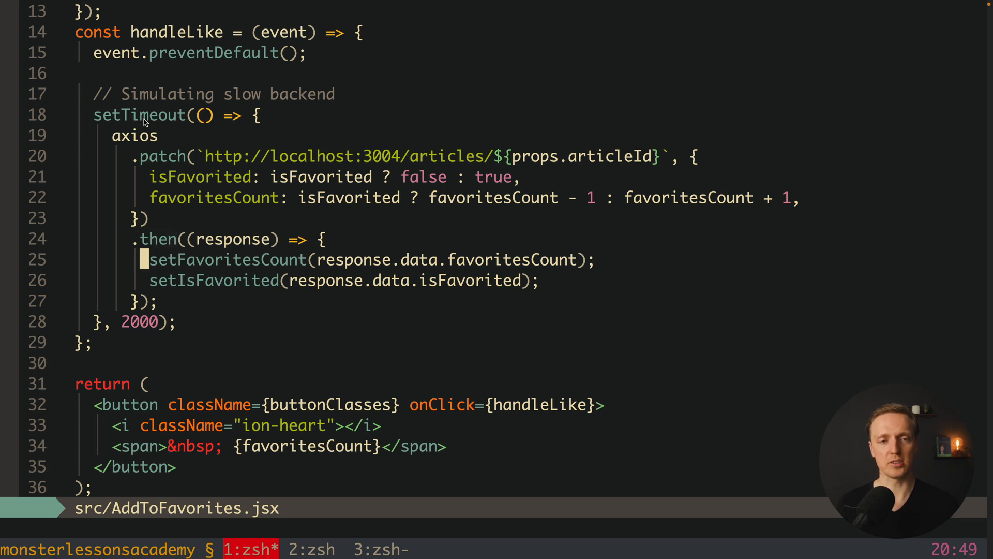
{"action": "left_click_drag", "start_coordinate": [152, 259], "coordinate": [538, 281]}
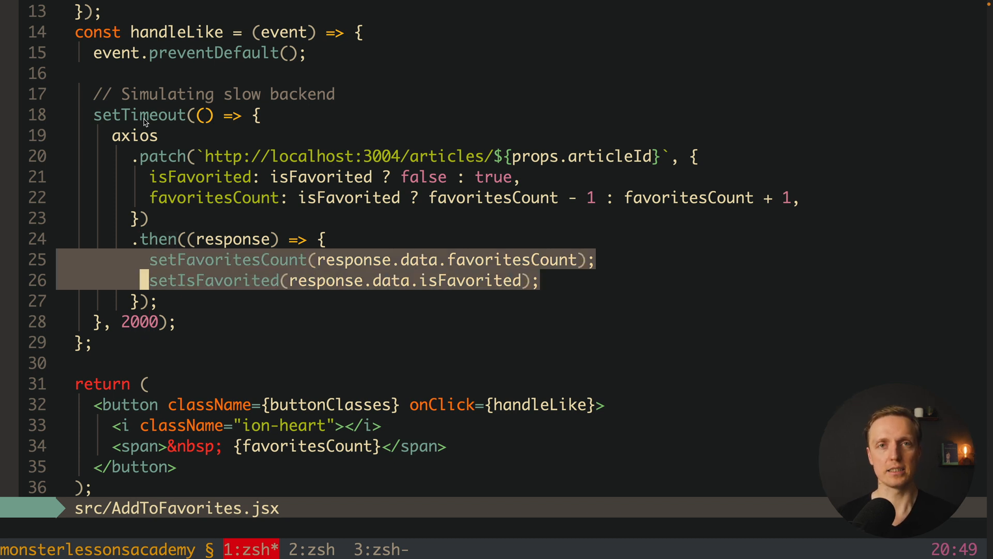
{"action": "scroll", "scroll_direction": "down", "scroll_amount": 3}
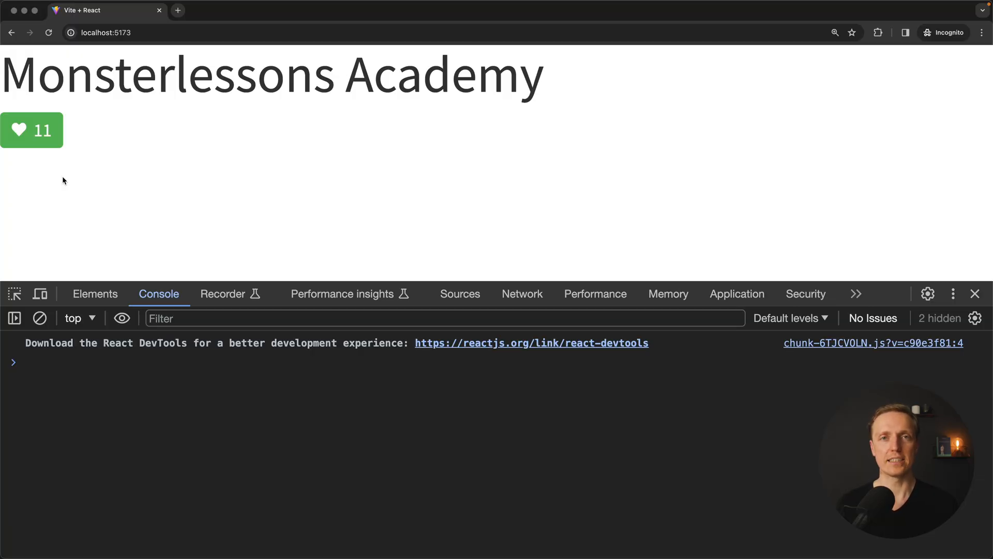
Unfavorite the article so the heart turns outlined with a count of 10
{"action": "left_click", "coordinate": [32, 130]}
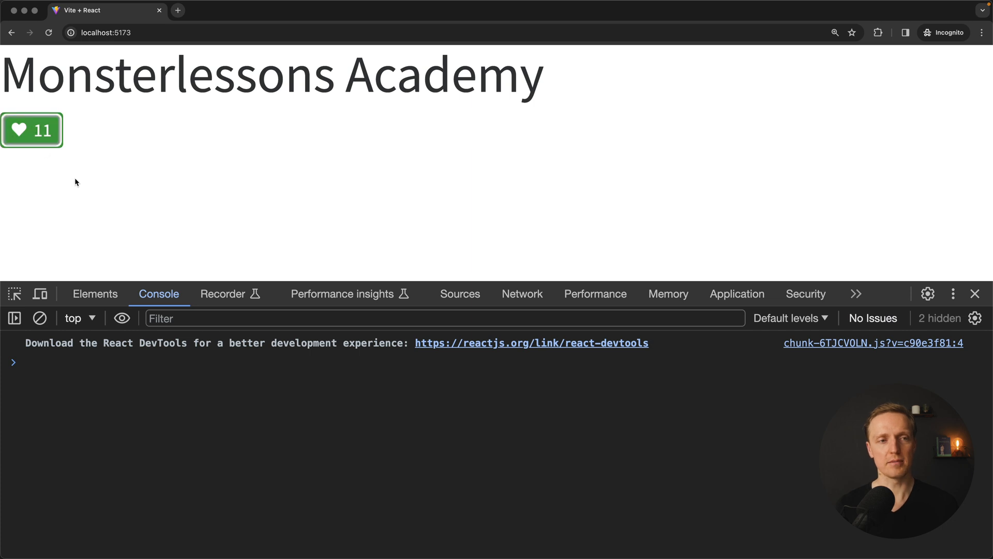
{"action": "left_click", "coordinate": [32, 131]}
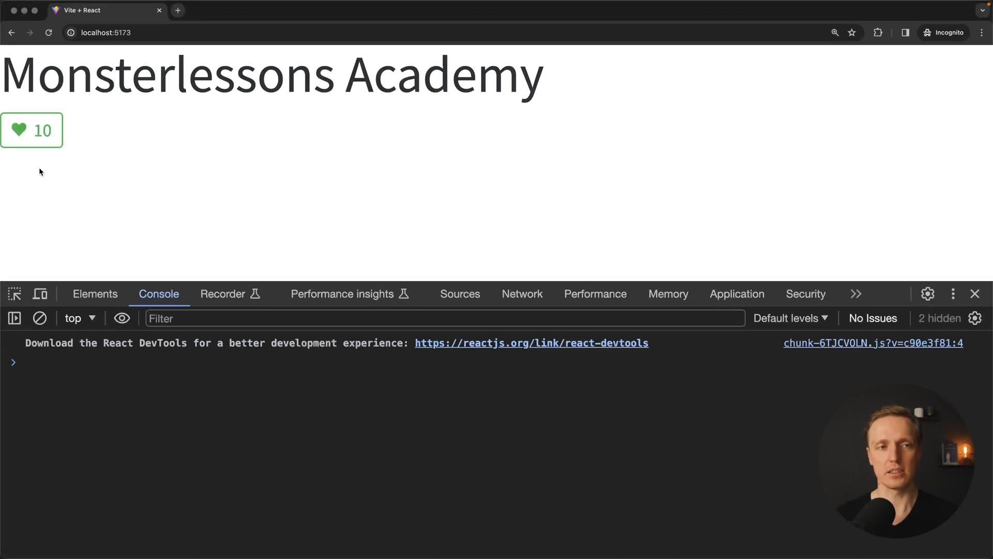
{"action": "mouse_move", "coordinate": [41, 193]}
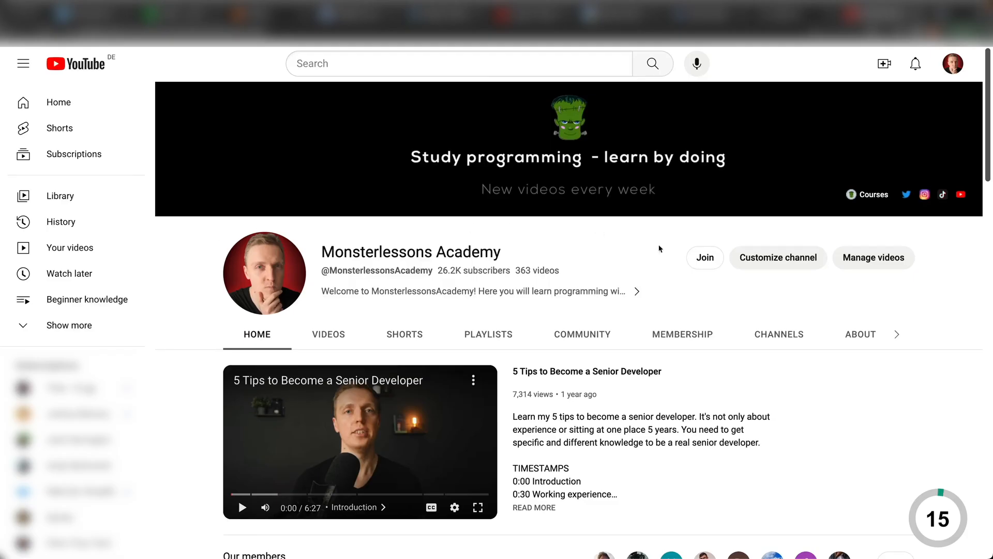
Join the YouTube channel to view the Bronze and Silver membership tiers
{"action": "left_click", "coordinate": [705, 258]}
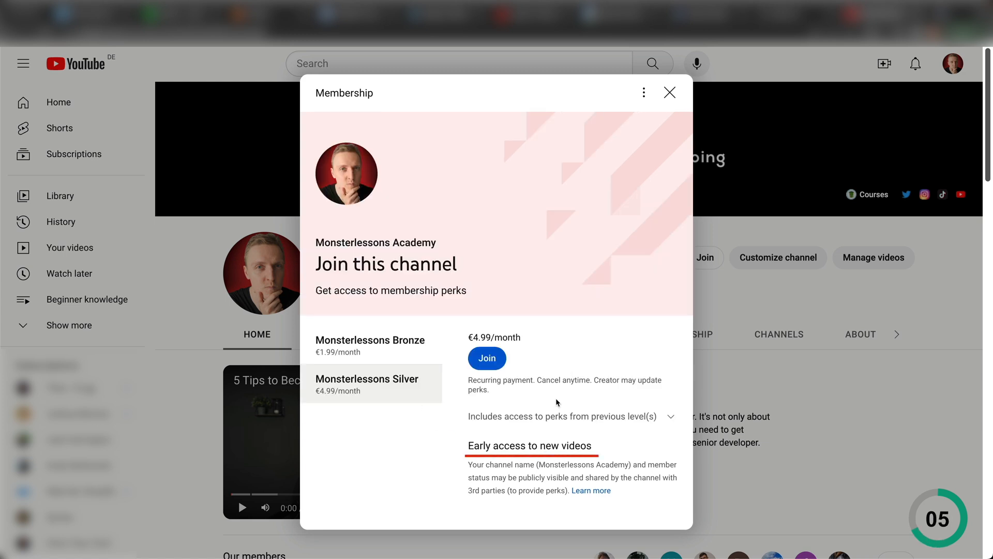
{"action": "left_click", "coordinate": [671, 416]}
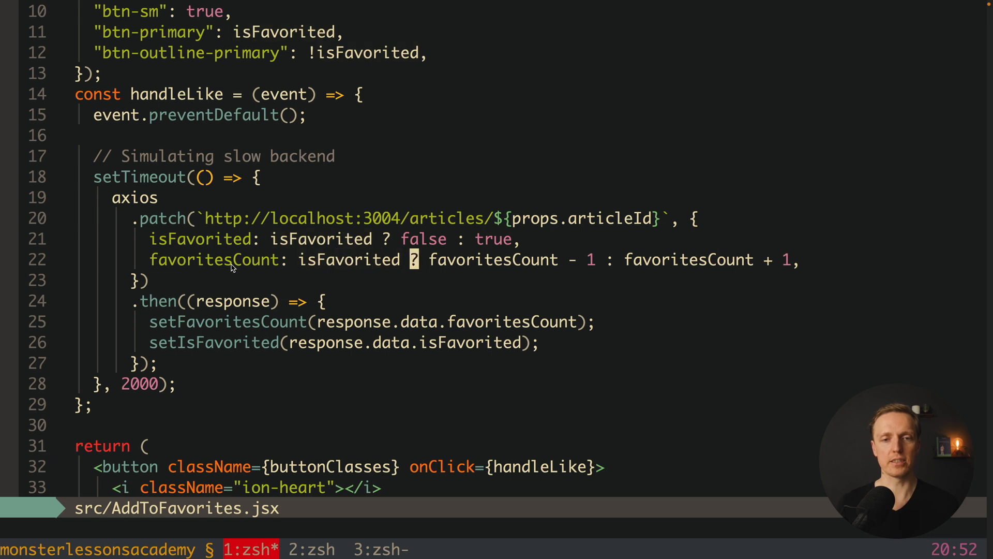
Define const futureIsFavorited = isFavorited ? false : true above setTimeout, cutting the ternary from the patch body
{"action": "double_click", "coordinate": [349, 259]}
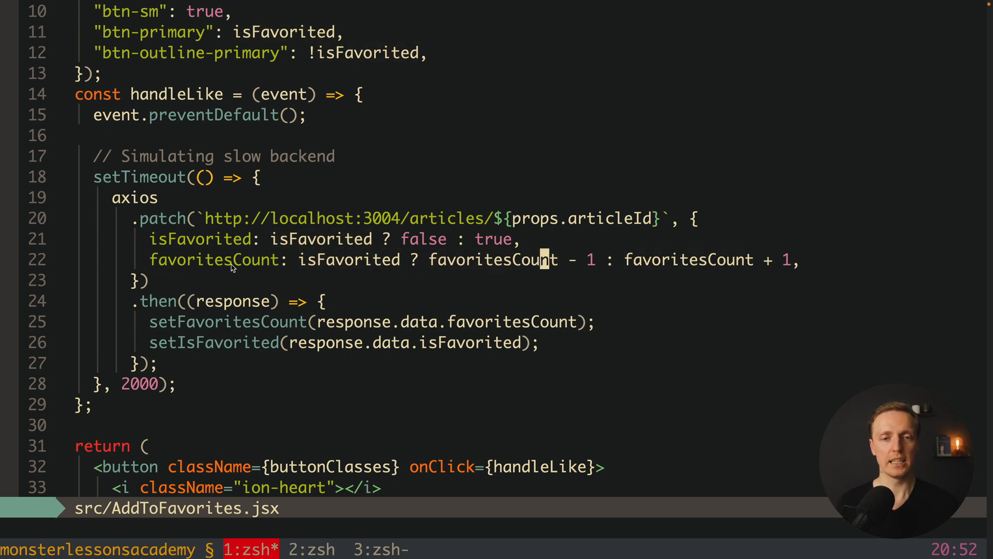
{"action": "double_click", "coordinate": [491, 258]}
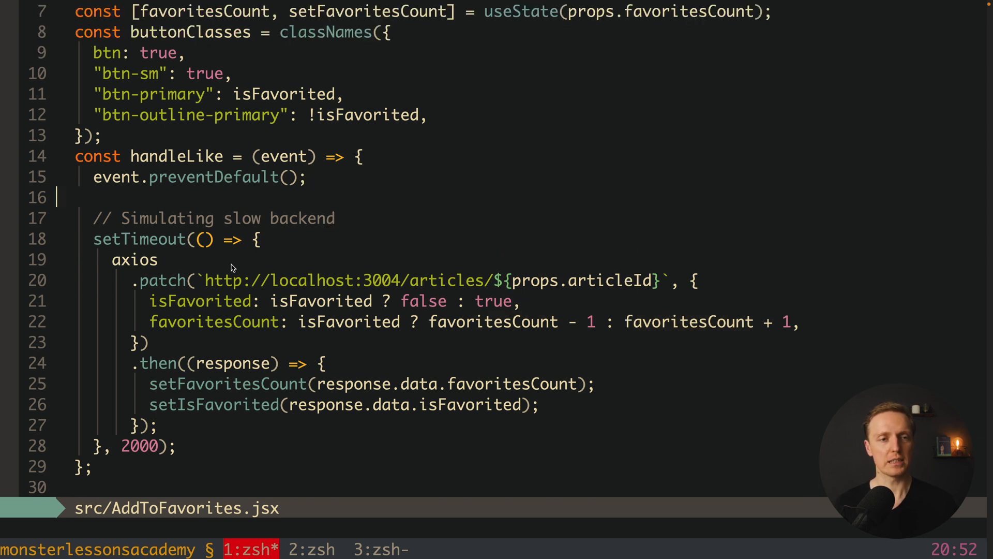
{"action": "type", "text": "const future"}
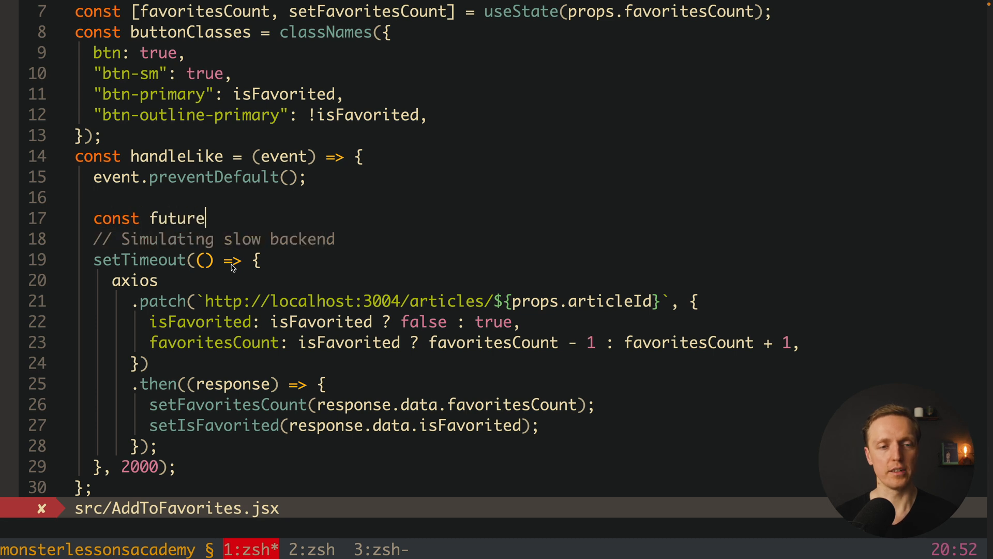
{"action": "type", "text": "IsFavorited ="}
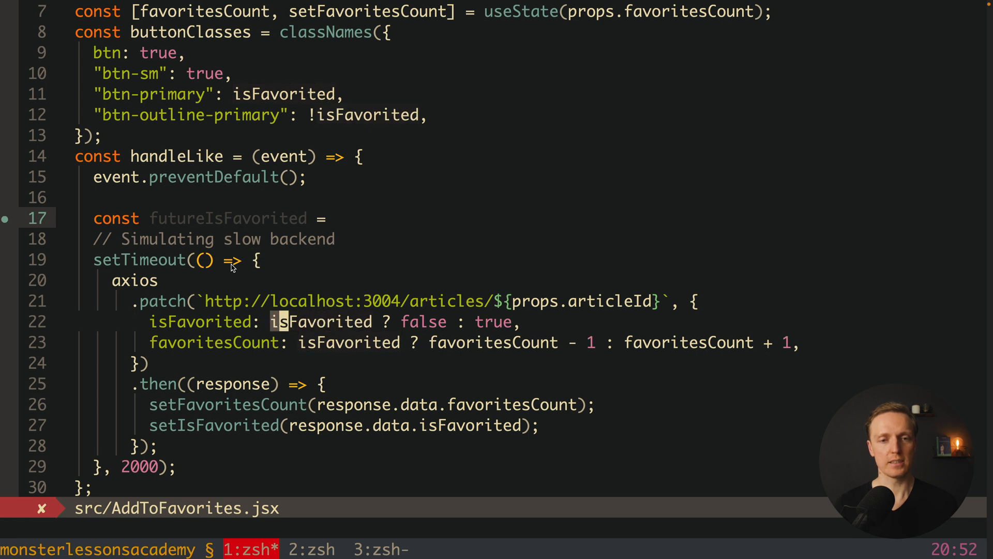
{"action": "key", "text": "Delete"}
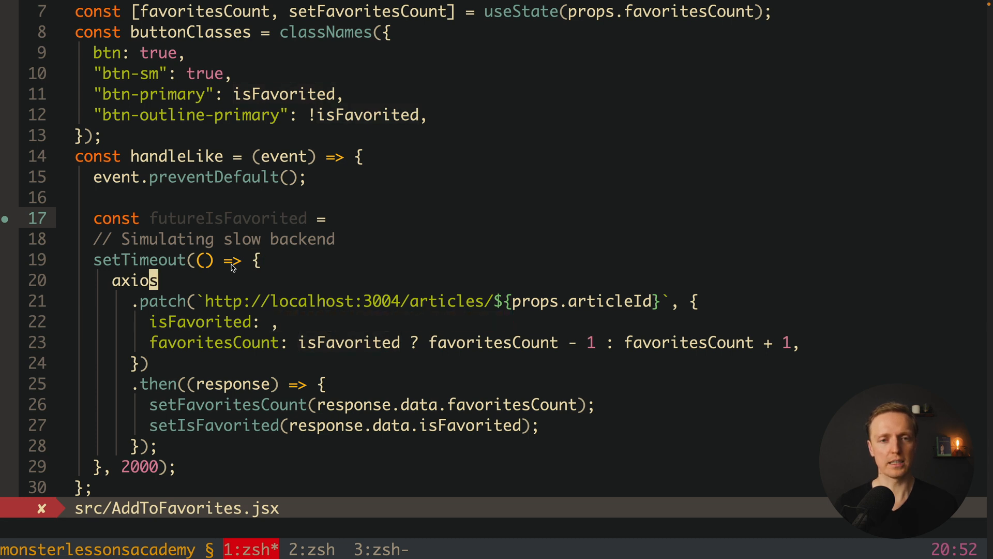
{"action": "type", "text": "isFavorited ? false : true"}
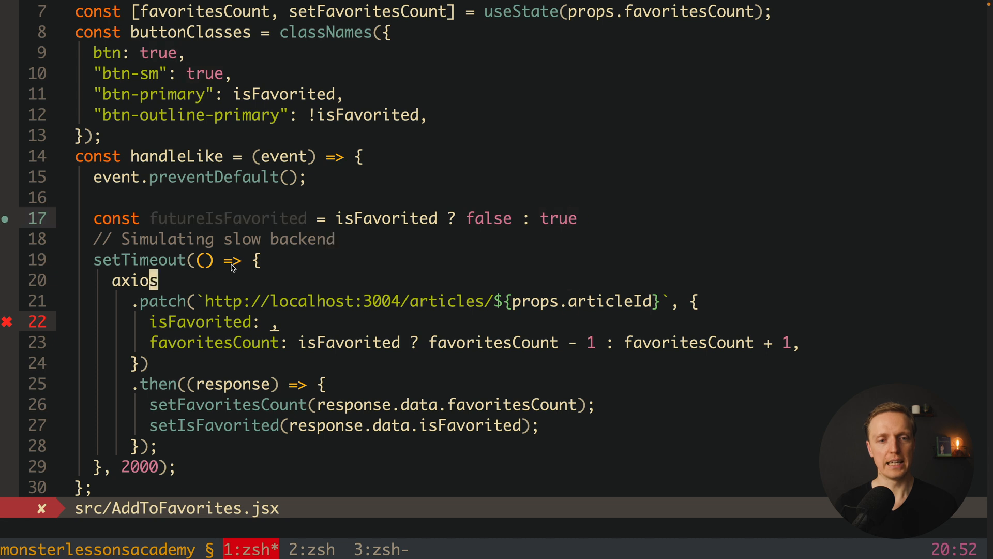
Send futureIsFavorited in the patch body and begin a const futureFavoritesCount declaration
{"action": "type", "text": "fut"}
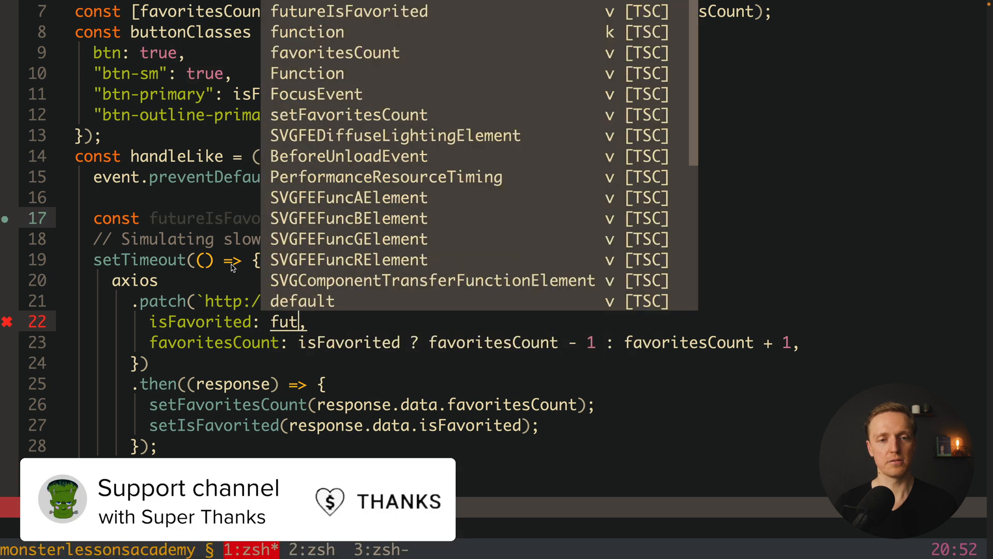
{"action": "type", "text": "cons"}
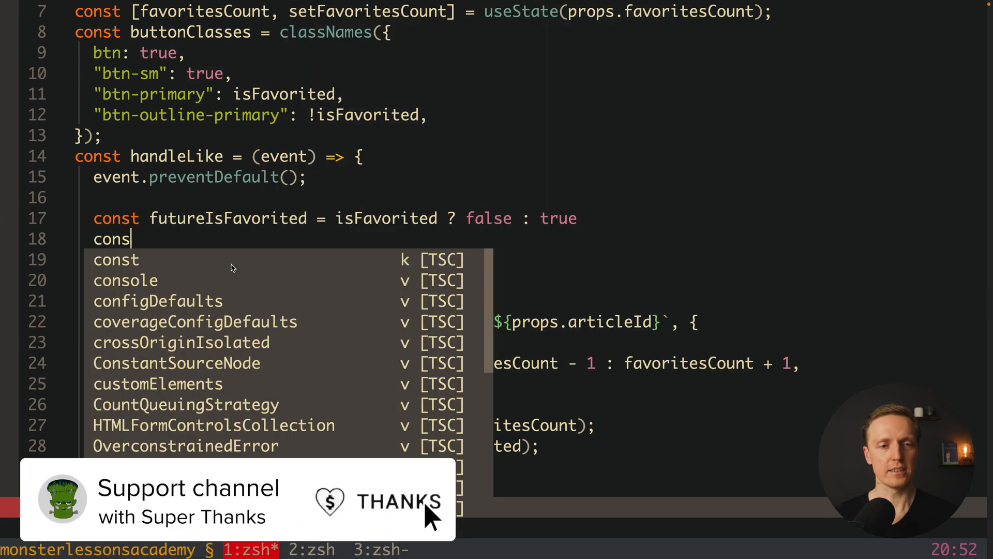
{"action": "type", "text": "futureFavorites"}
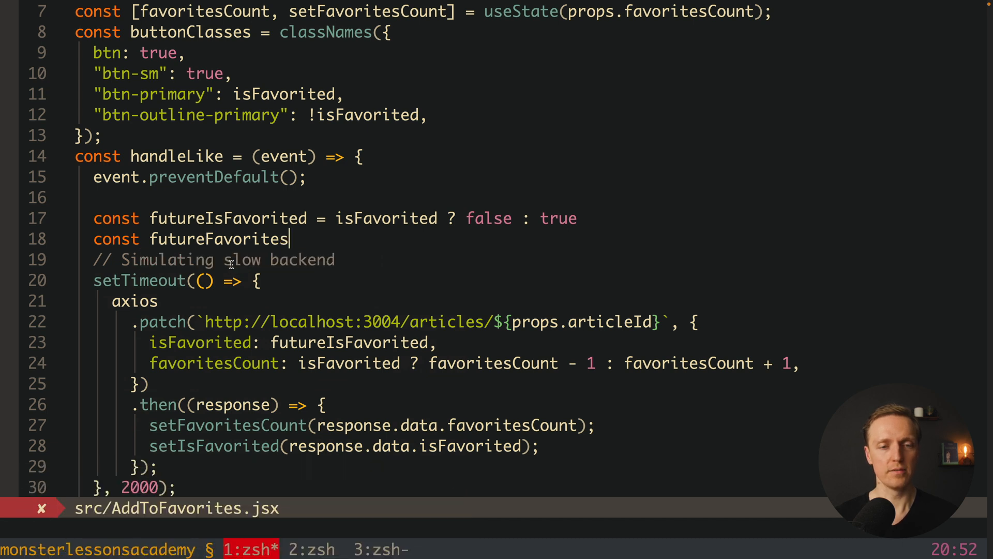
{"action": "type", "text": "Count = isFavorited"}
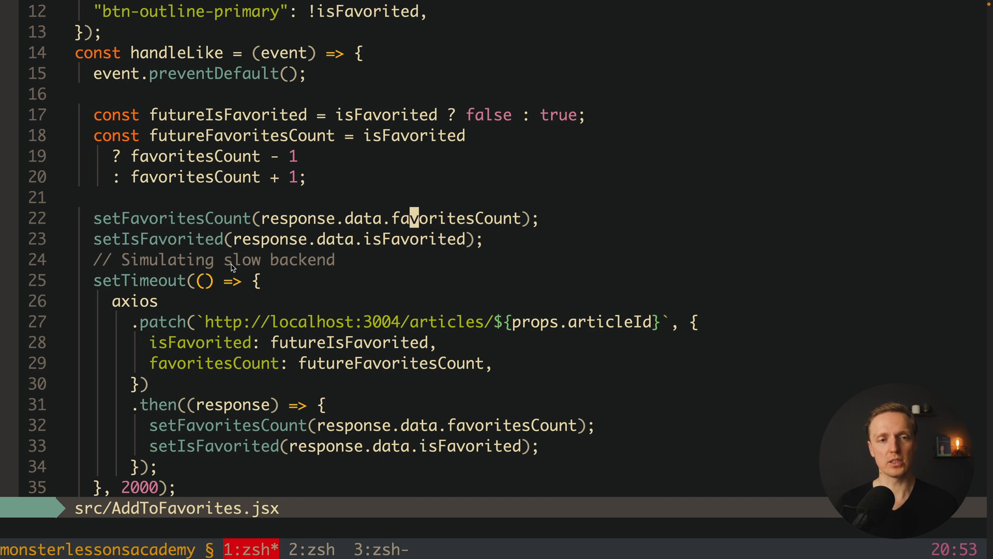
Set both states from futureFavoritesCount and futureIsFavorited immediately before the delayed patch
{"action": "type", "text": "futureF"}
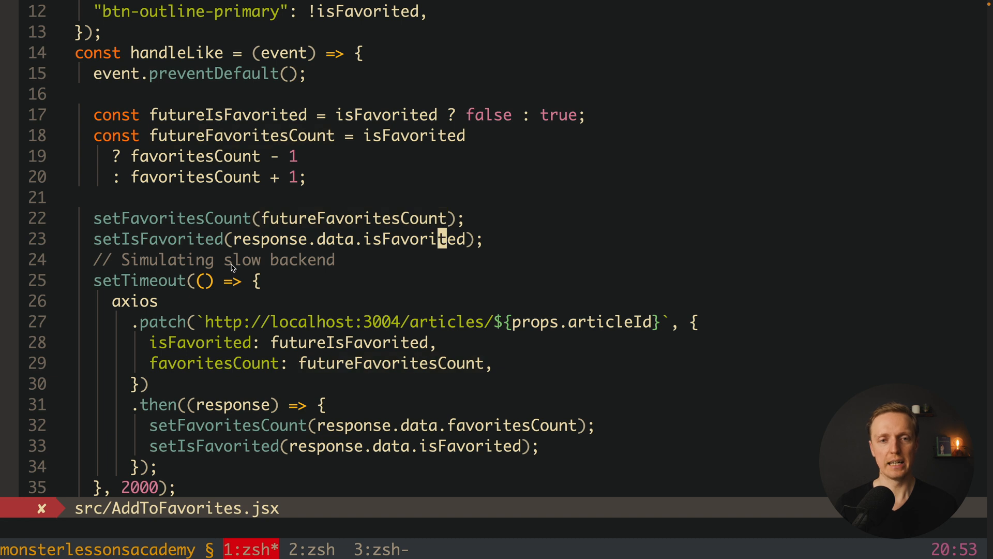
{"action": "type", "text": "futureIsFavorited"}
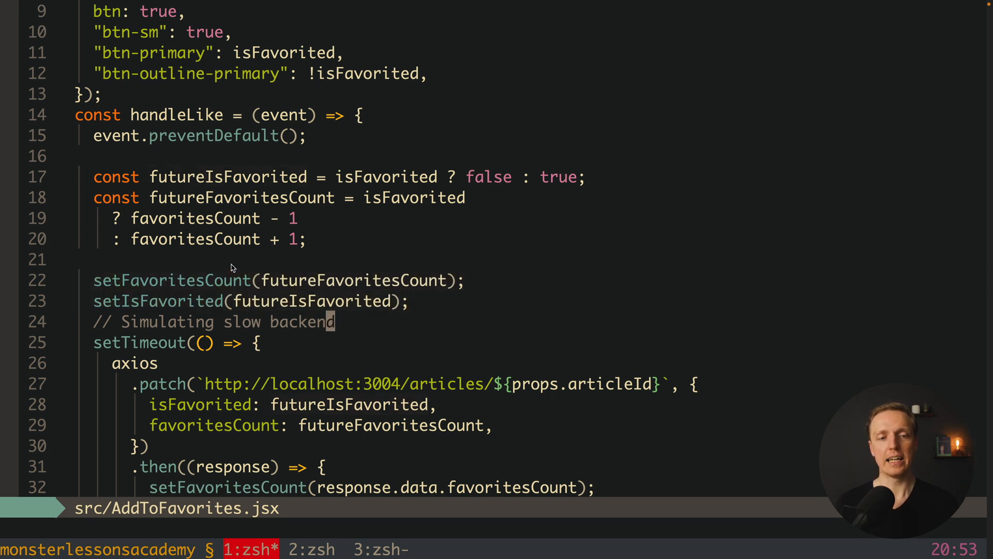
{"action": "scroll", "scroll_direction": "down", "scroll_amount": 3}
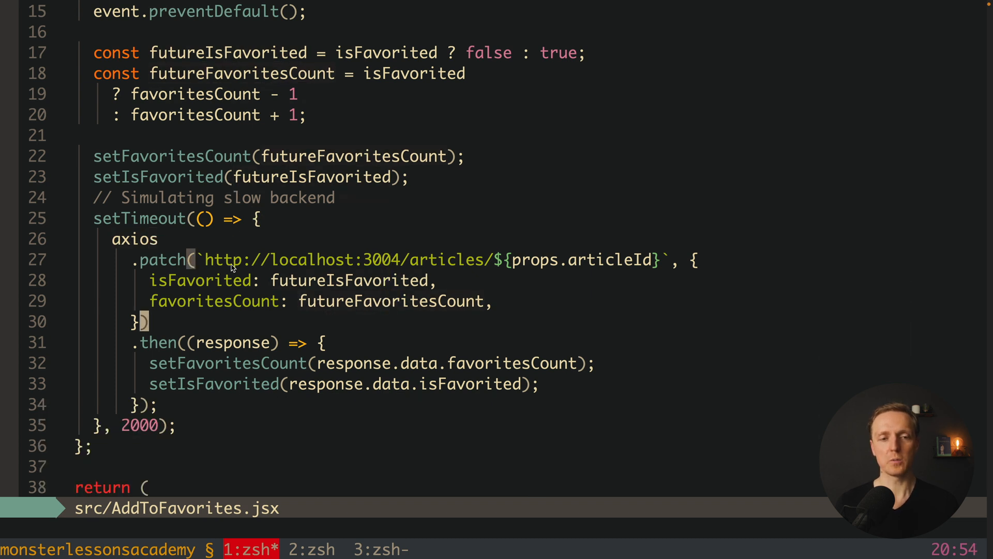
{"action": "scroll", "scroll_direction": "down", "scroll_amount": 3}
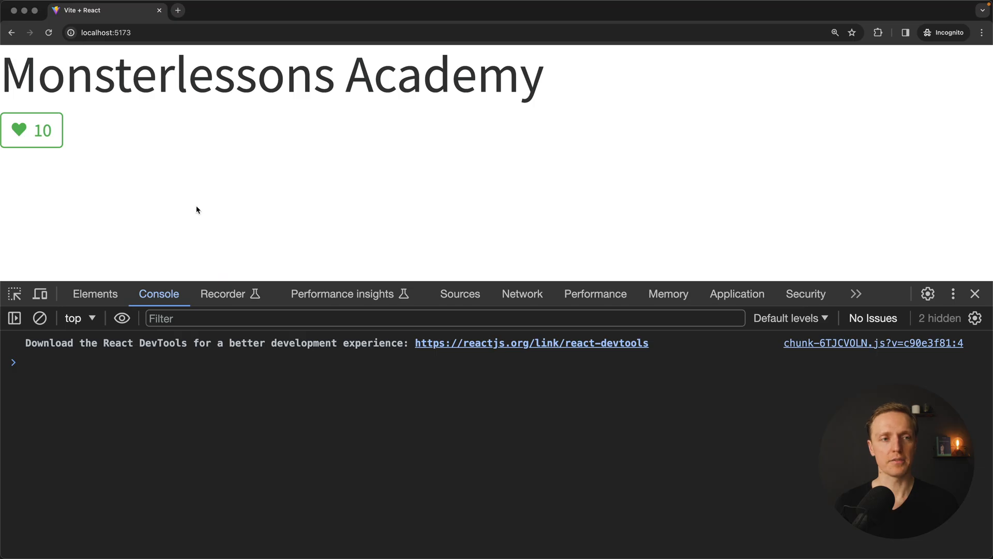
Toggle the article's favorite repeatedly to confirm the count rises to 11 instantly
{"action": "left_click", "coordinate": [32, 131]}
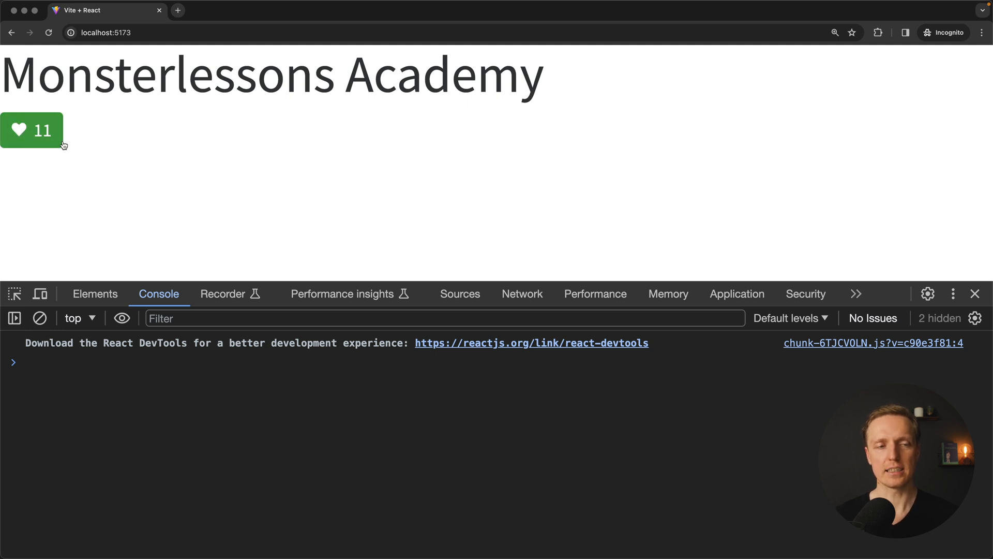
{"action": "left_click", "coordinate": [32, 130]}
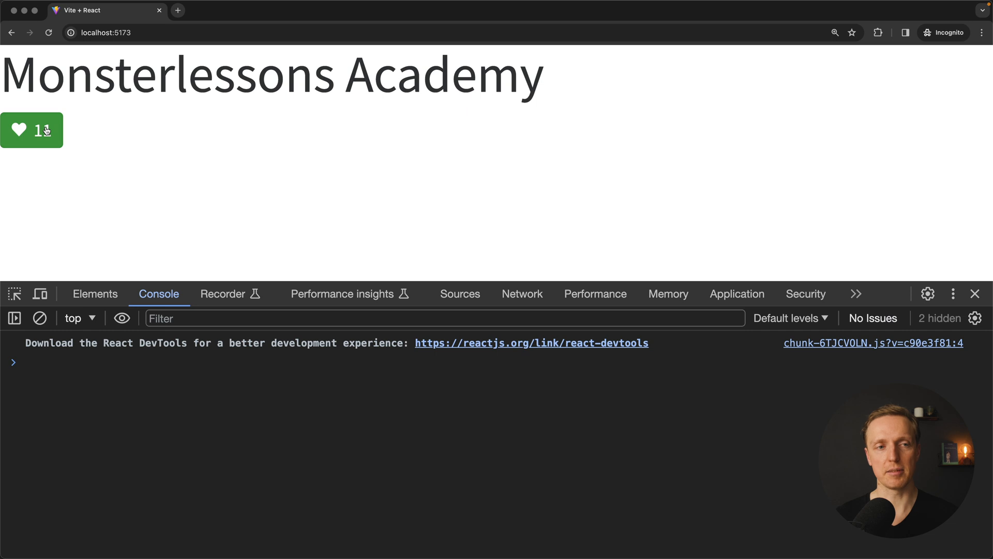
{"action": "left_click", "coordinate": [32, 130]}
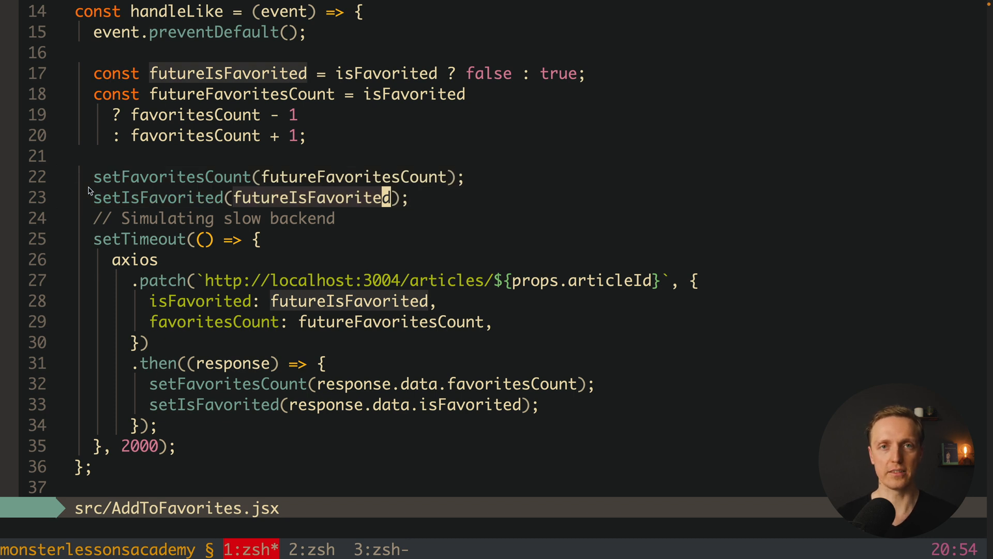
{"action": "left_click", "coordinate": [377, 550]}
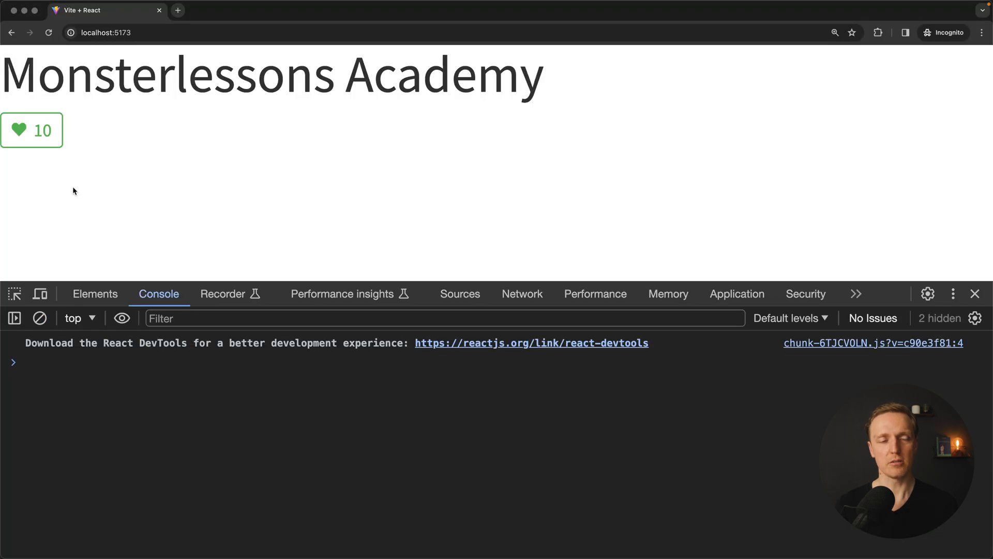
Favorite the article with the backend down, seeing 11 alongside an Axios Network Error
{"action": "left_click", "coordinate": [31, 130]}
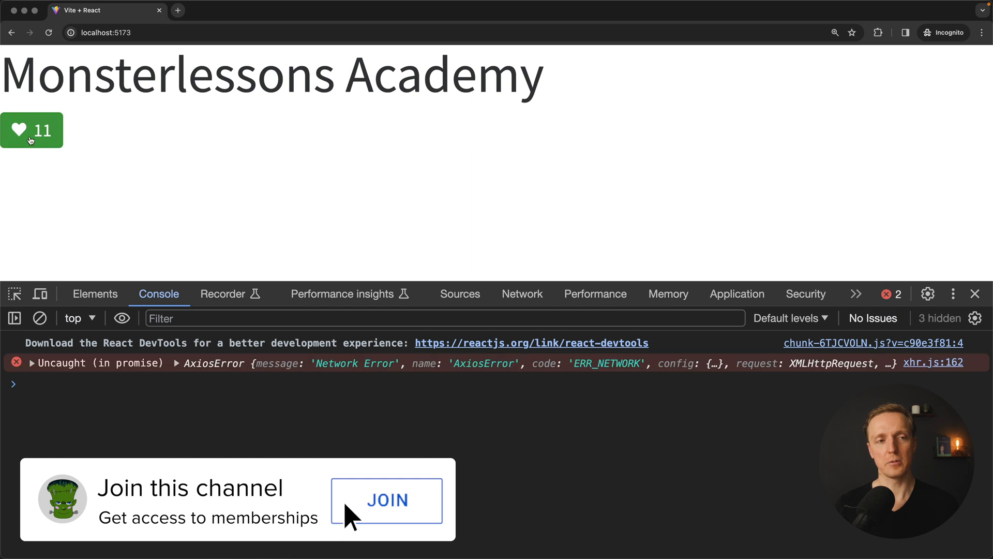
{"action": "mouse_move", "coordinate": [434, 520]}
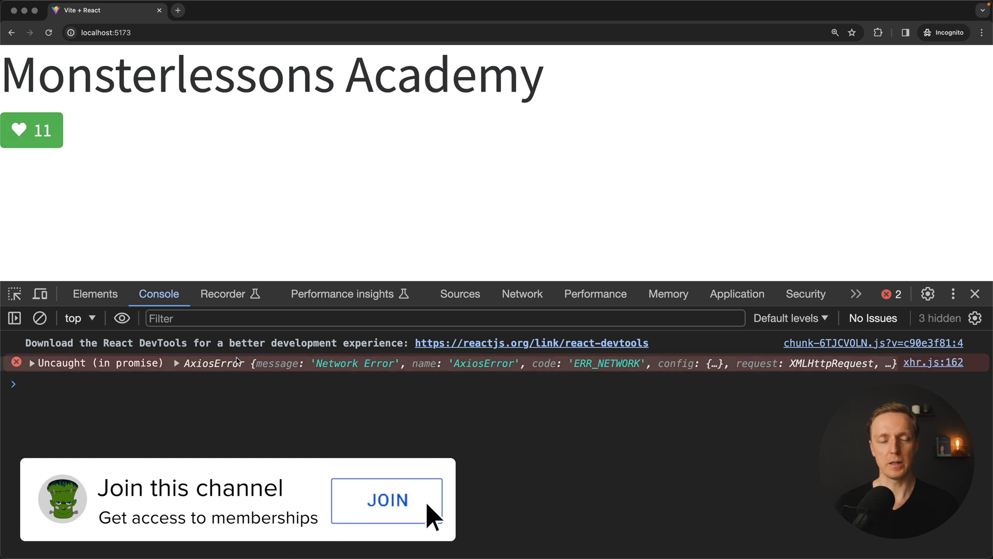
{"action": "mouse_move", "coordinate": [68, 233]}
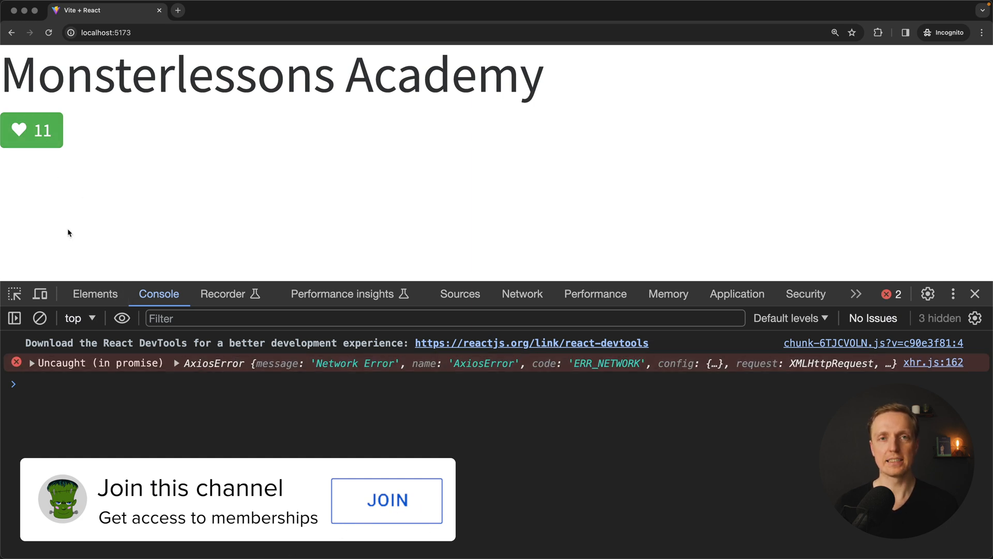
{"action": "left_click", "coordinate": [32, 130]}
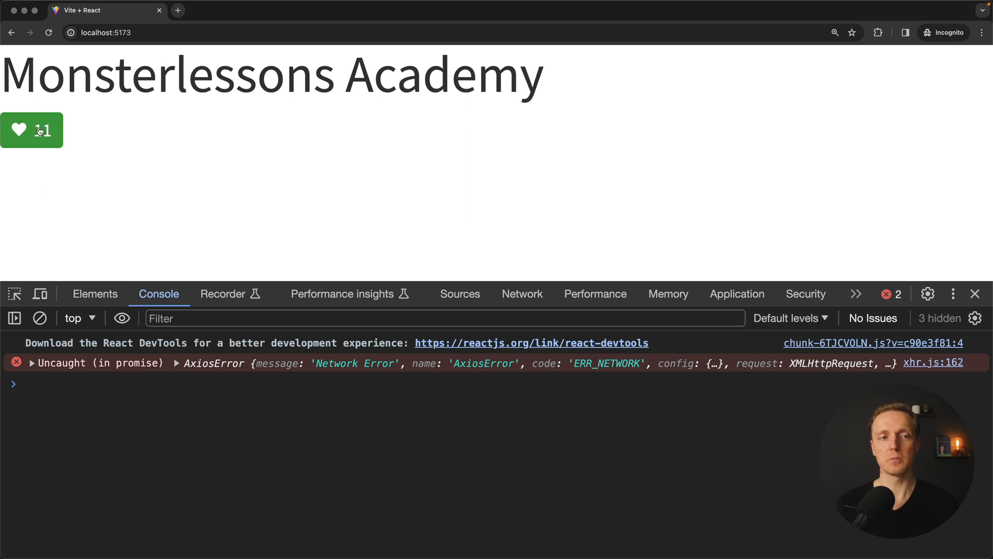
{"action": "left_click", "coordinate": [32, 130]}
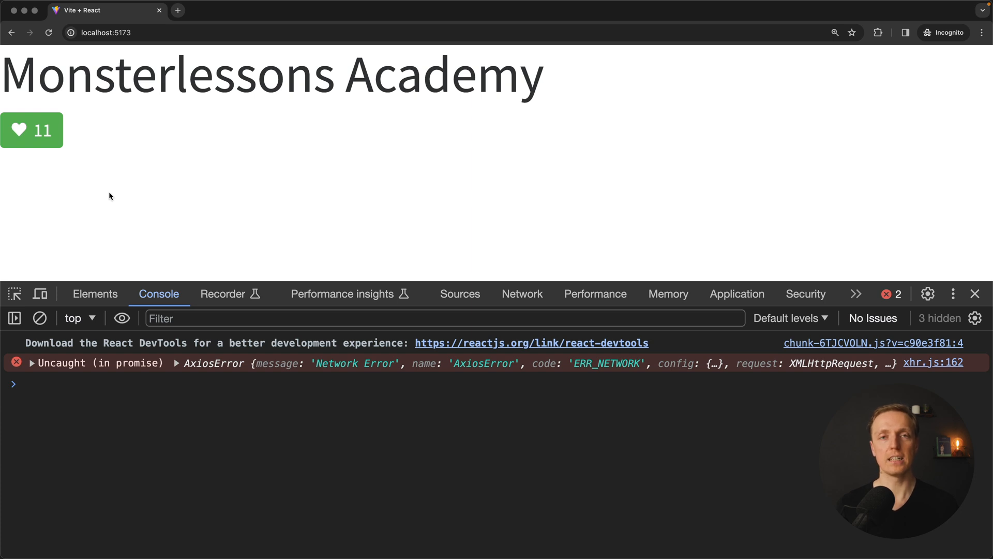
{"action": "mouse_move", "coordinate": [134, 218]}
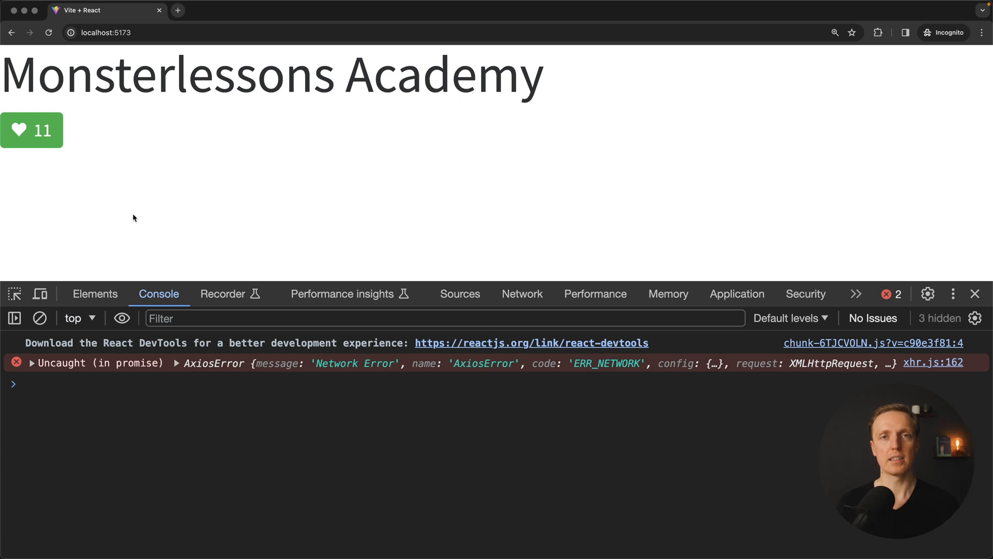
{"action": "mouse_move", "coordinate": [45, 107]}
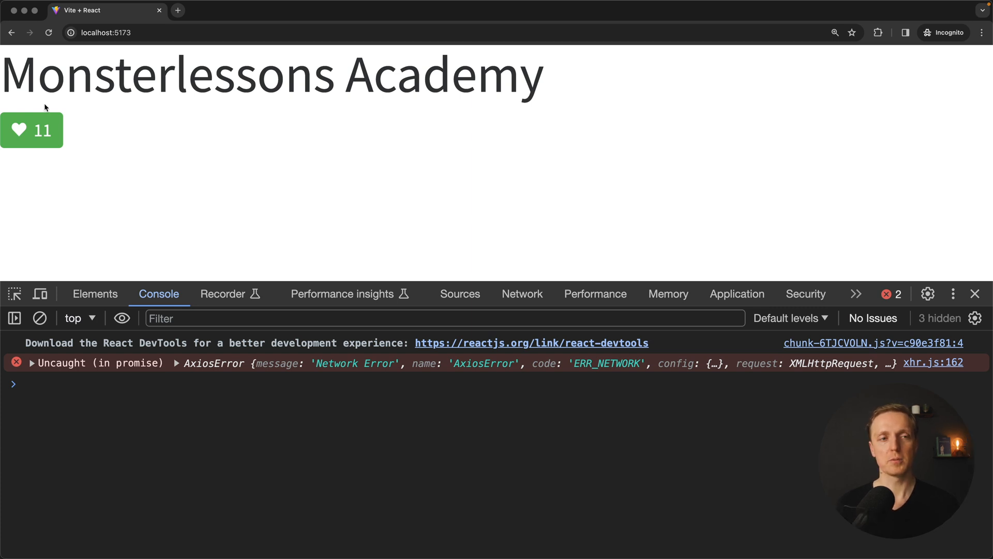
{"action": "mouse_move", "coordinate": [22, 181]}
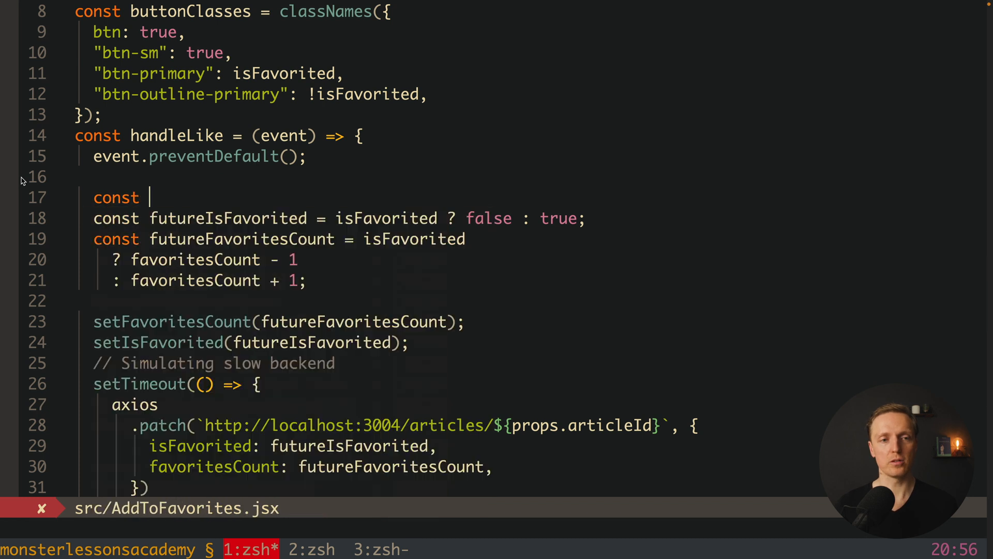
Store previousIsFavorited and previousFavoritesCount constants from the current state
{"action": "type", "text": "previousIs"}
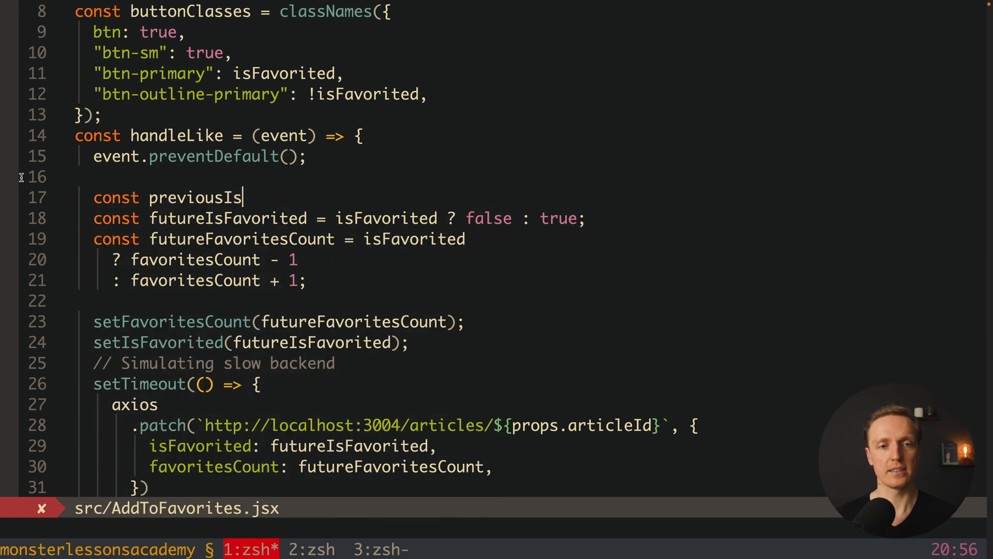
{"action": "type", "text": "Favorited = isFavorited"}
{"action": "type", "text": "const pr"}
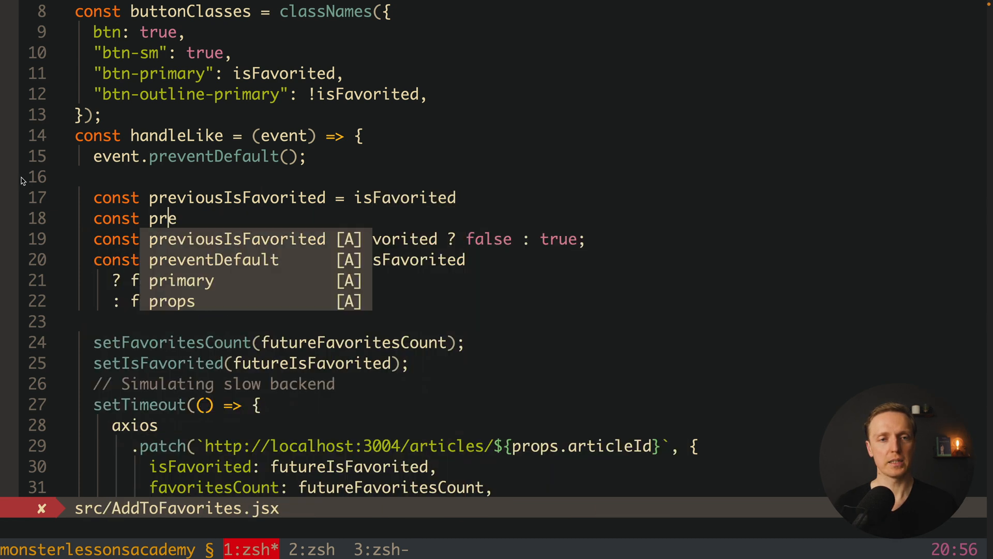
{"action": "type", "text": "eviousFavoritesCount = favoritesCount"}
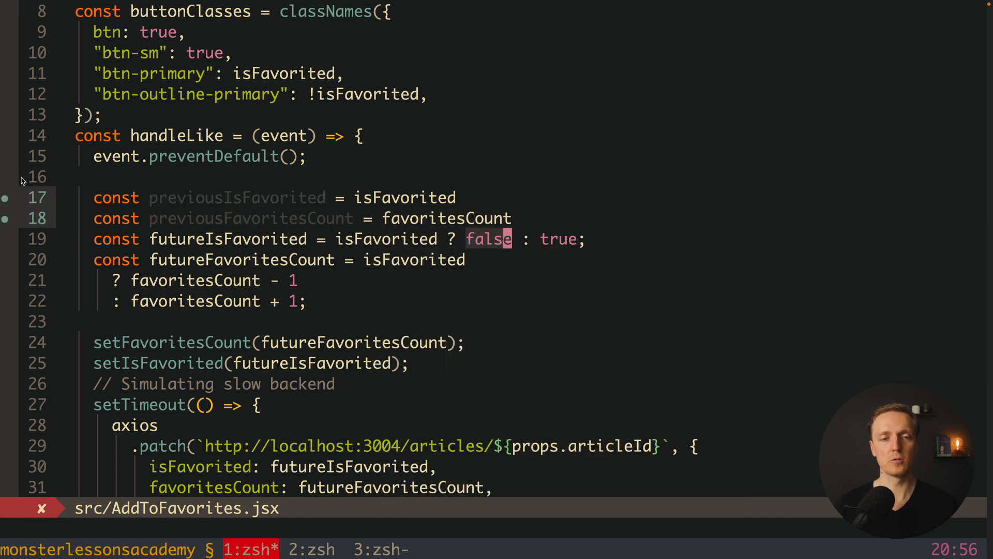
Add a .catch restoring setFavoritesCount and setIsFavorited to the previous values
{"action": "scroll", "scroll_direction": "down", "scroll_amount": 3}
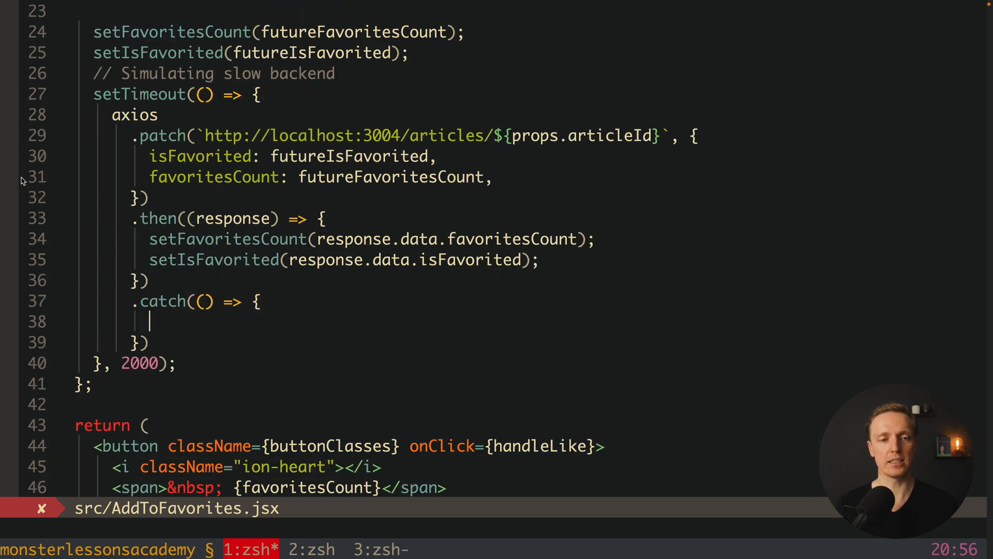
{"action": "left_click_drag", "start_coordinate": [148, 239], "coordinate": [537, 260]}
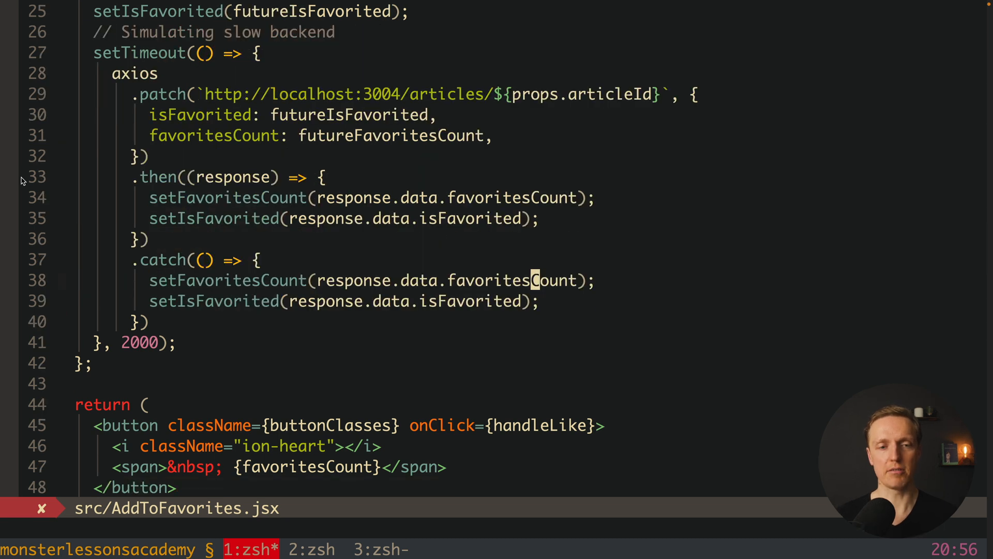
{"action": "type", "text": "previousF"}
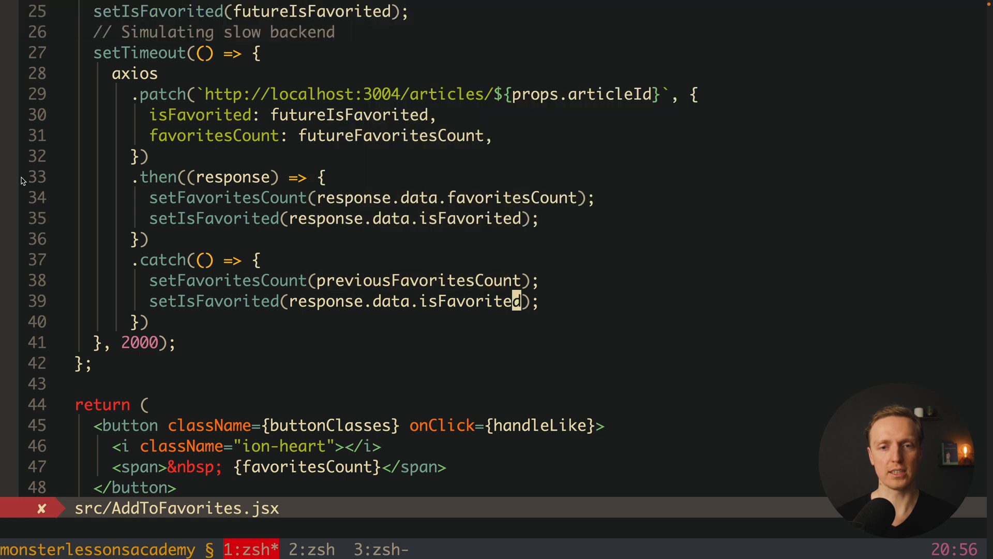
{"action": "type", "text": "previousFavoritesCount"}
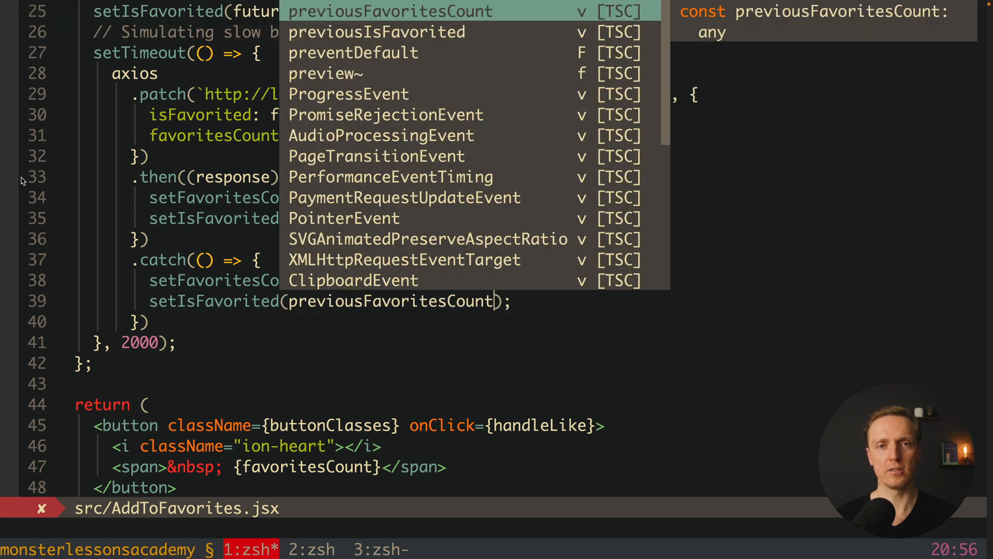
{"action": "key", "text": "Escape"}
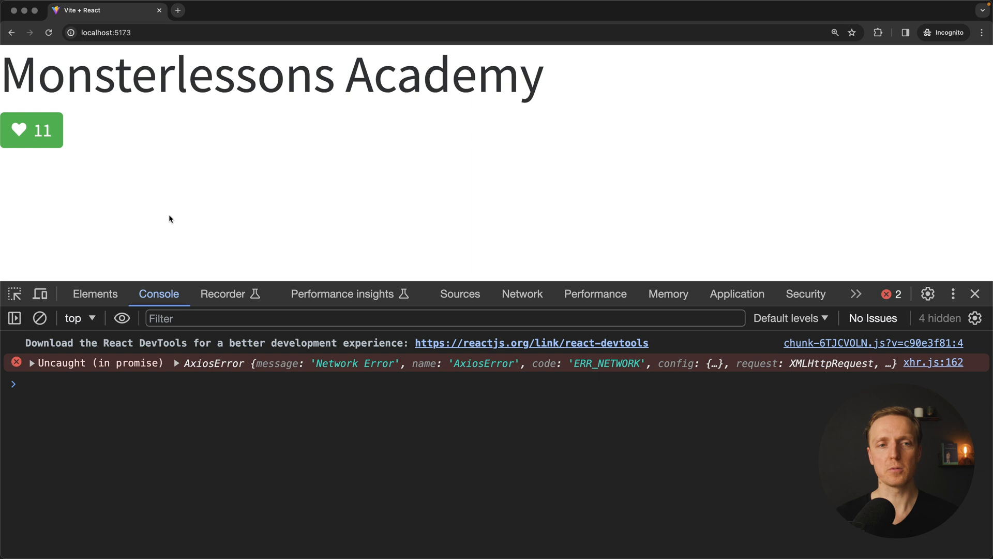
{"action": "mouse_move", "coordinate": [204, 240]}
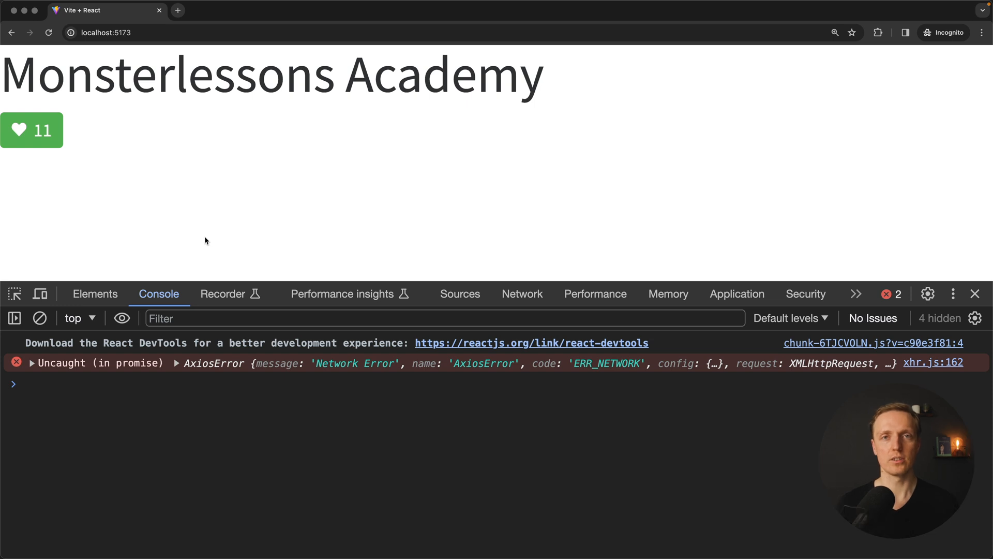
Reload and favorite the article with the backend down, watching 11 roll back to 10
{"action": "left_click", "coordinate": [31, 131]}
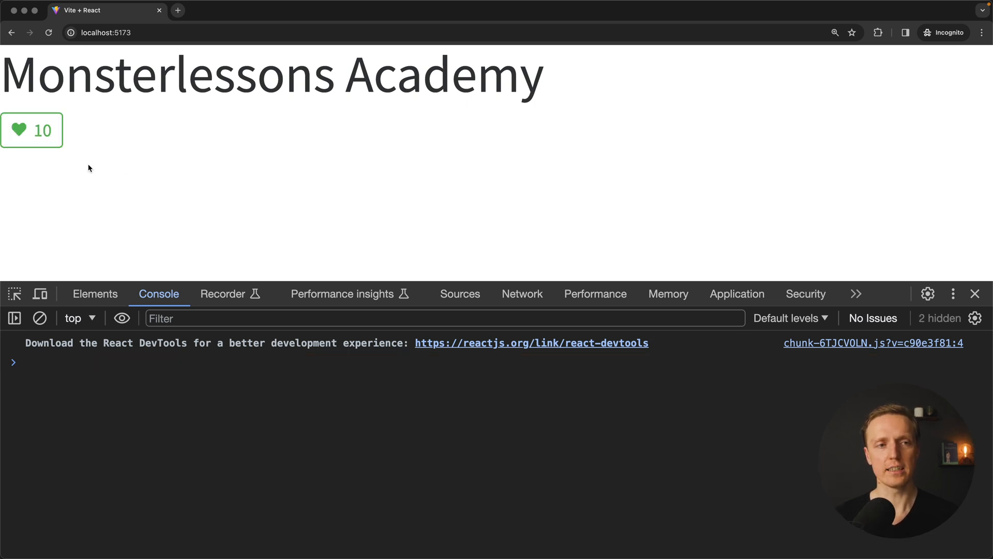
{"action": "left_click", "coordinate": [32, 131]}
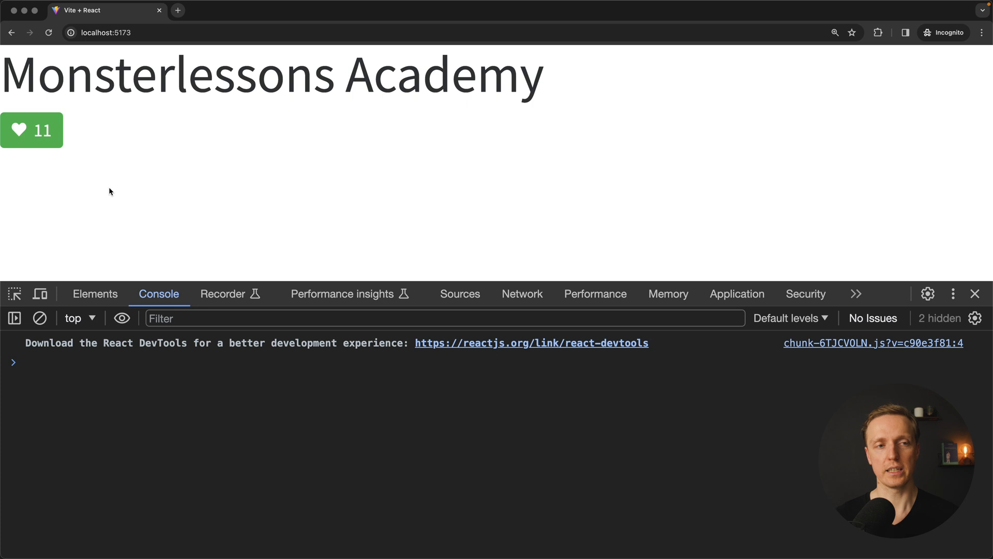
{"action": "left_click", "coordinate": [32, 131]}
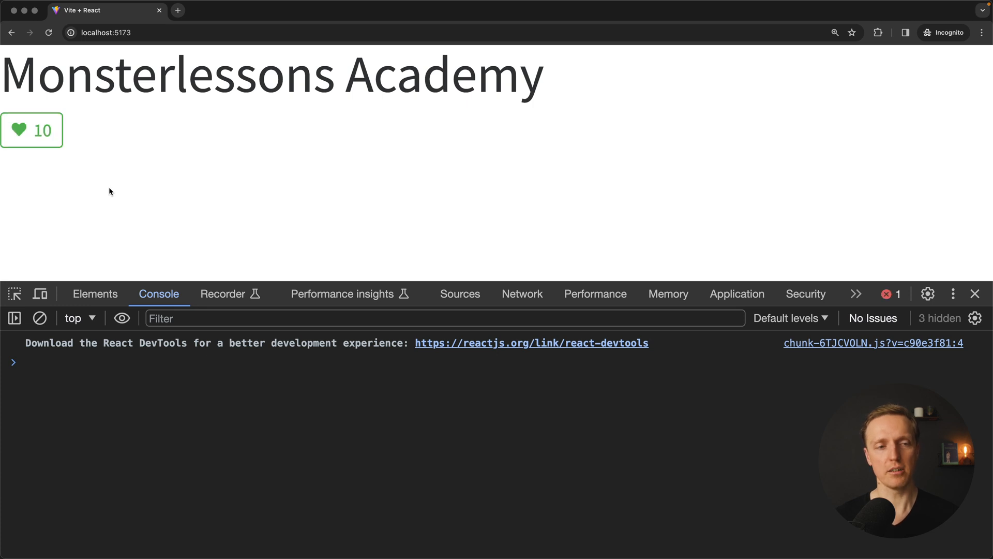
{"action": "mouse_move", "coordinate": [140, 261]}
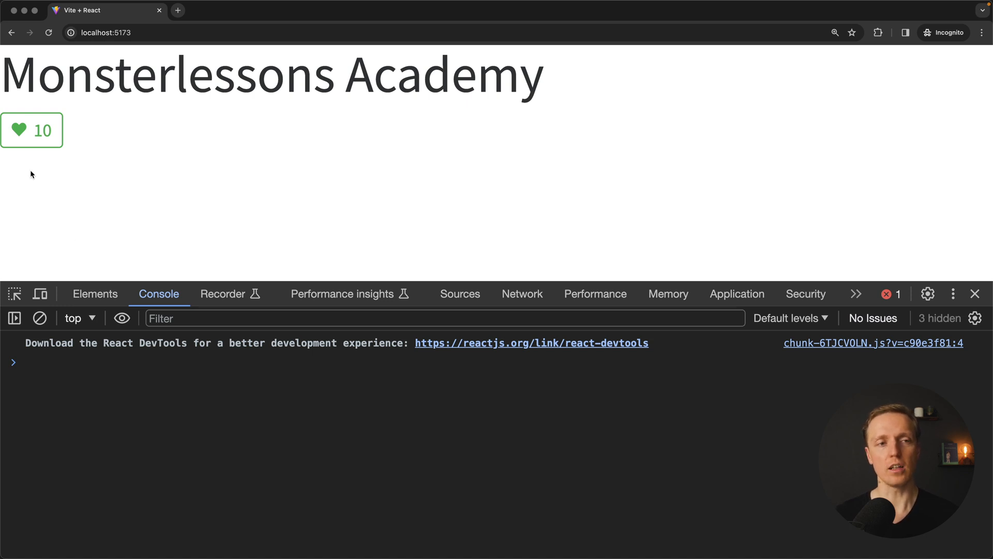
{"action": "mouse_move", "coordinate": [91, 196]}
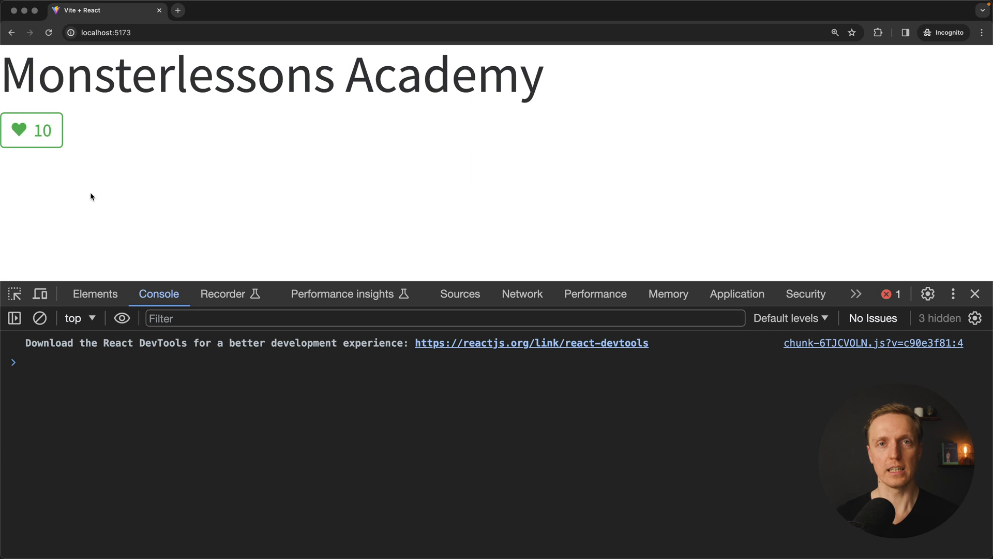